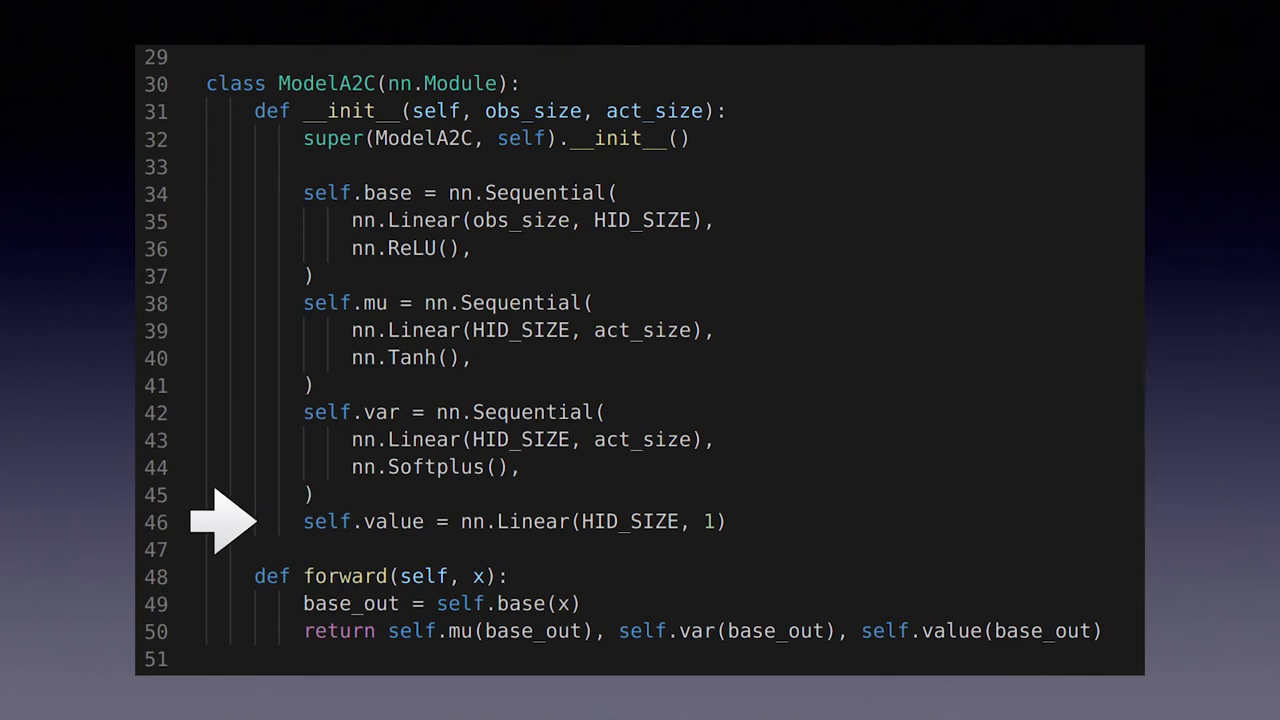
scroll(down, 3)
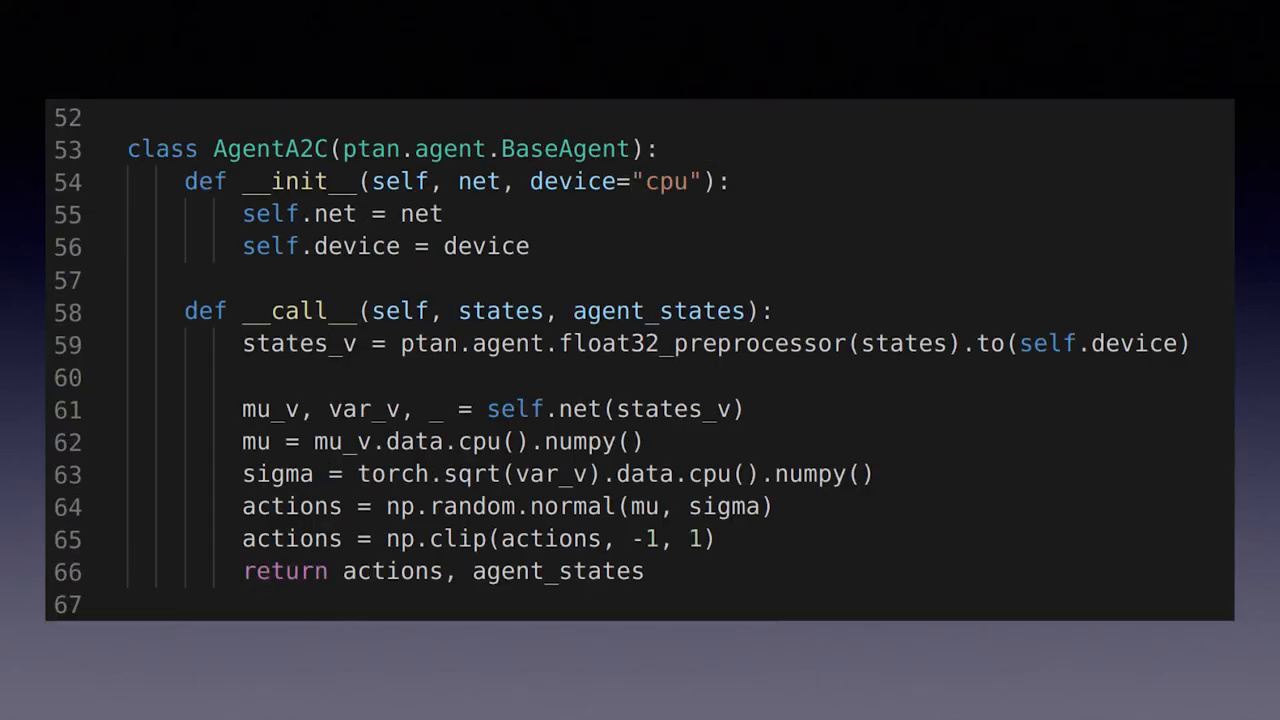